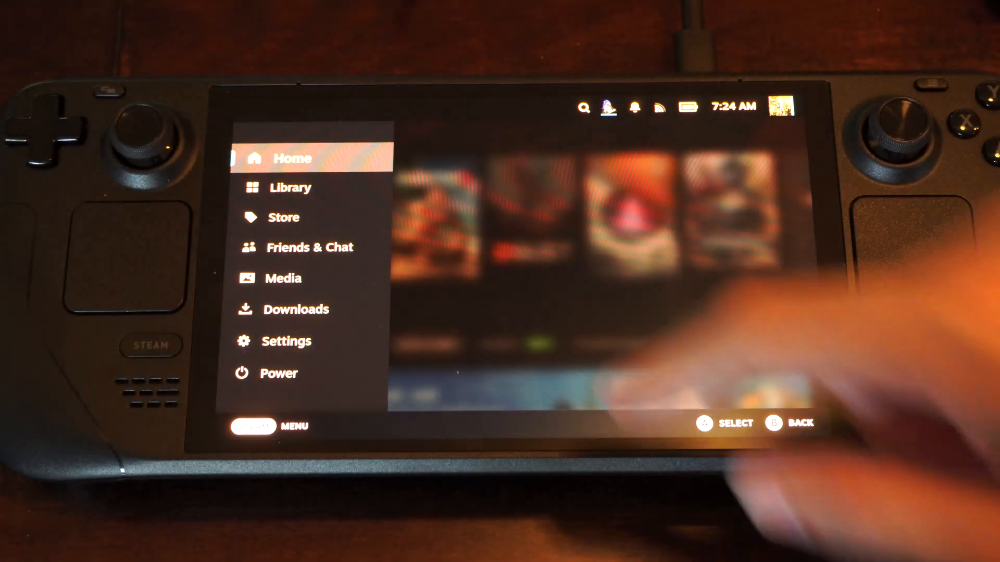
# - Bring up the SteamOS Settings on the way to the Bluetooth page
pyautogui.click(287, 342)
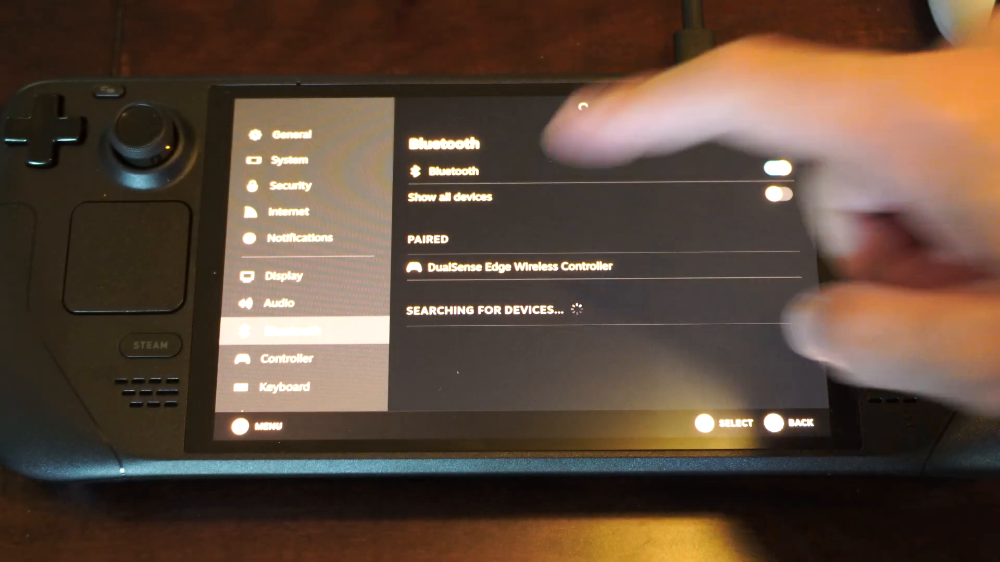
pyautogui.click(516, 267)
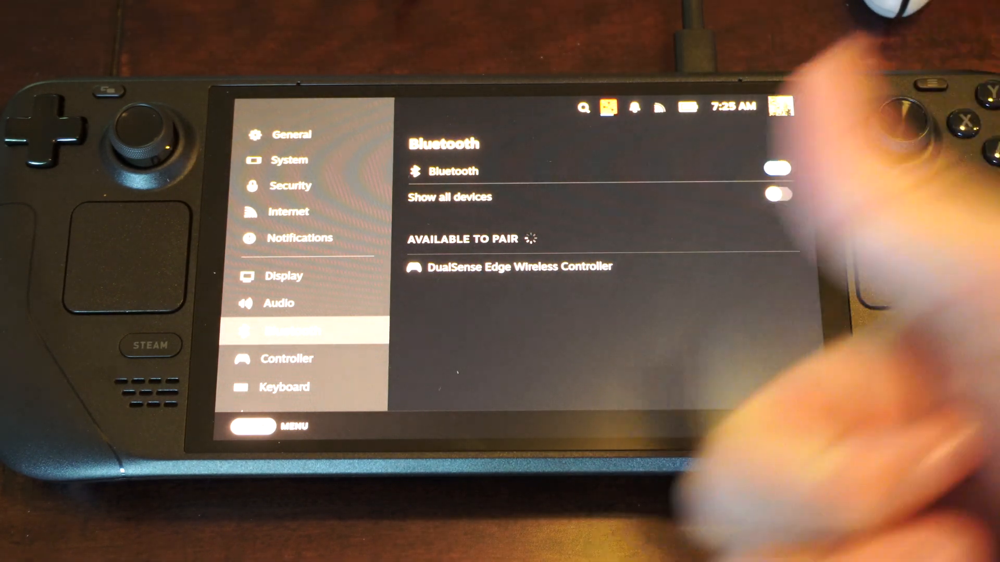
# - Pair the DualSense Edge Wireless Controller from the Available to Pair list
pyautogui.click(512, 267)
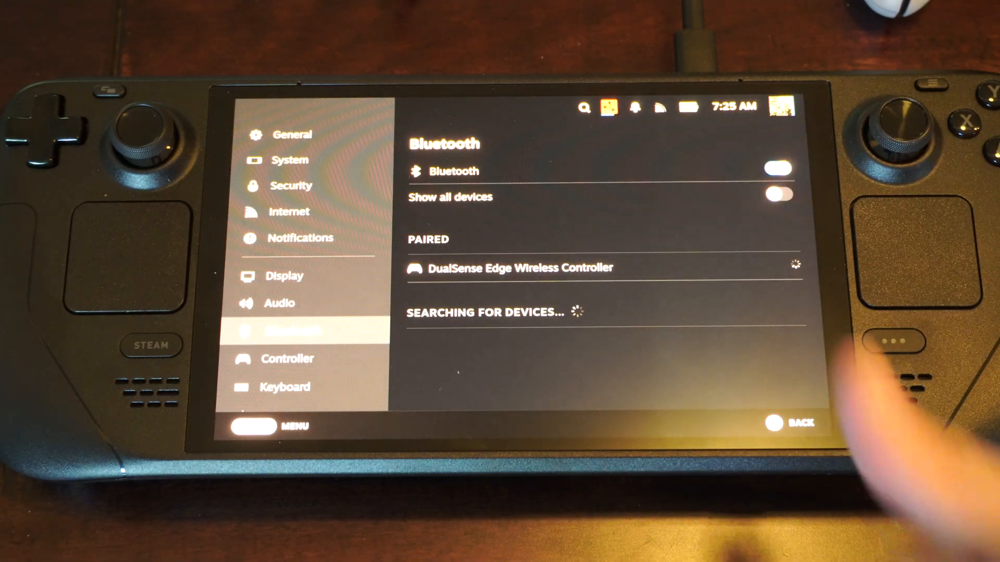